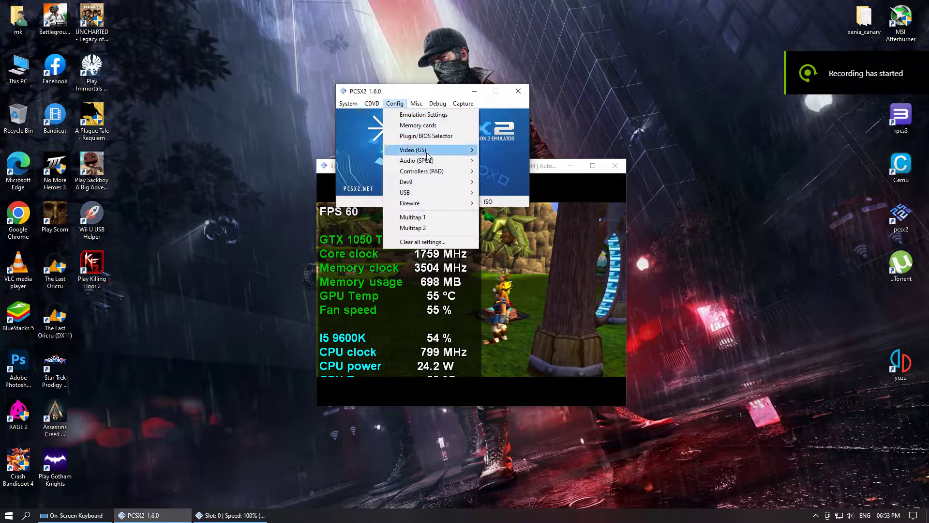
Confirm OpenGL (Hardware) renderer at 3x Native, check the shader configuration, and accept with OK
{"action": "left_click", "coordinate": [412, 149]}
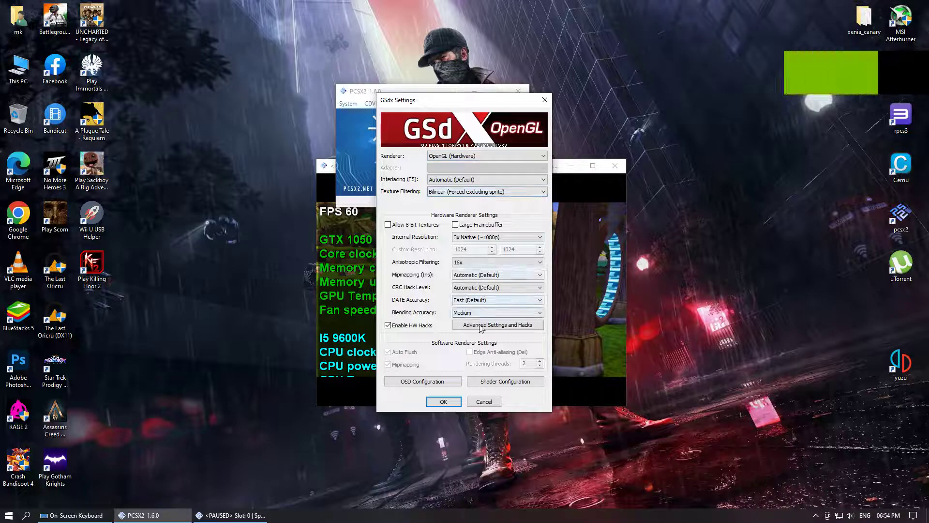
{"action": "left_click", "coordinate": [497, 325]}
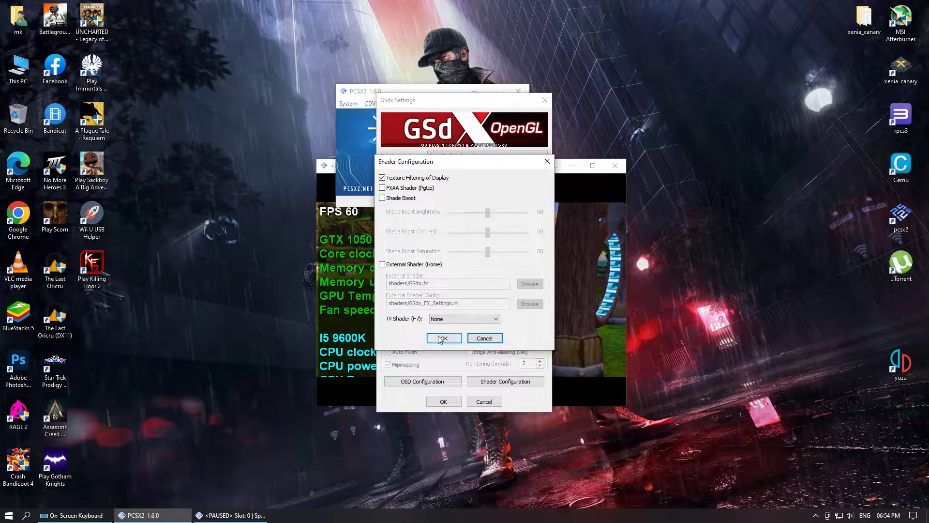
{"action": "left_click", "coordinate": [443, 338]}
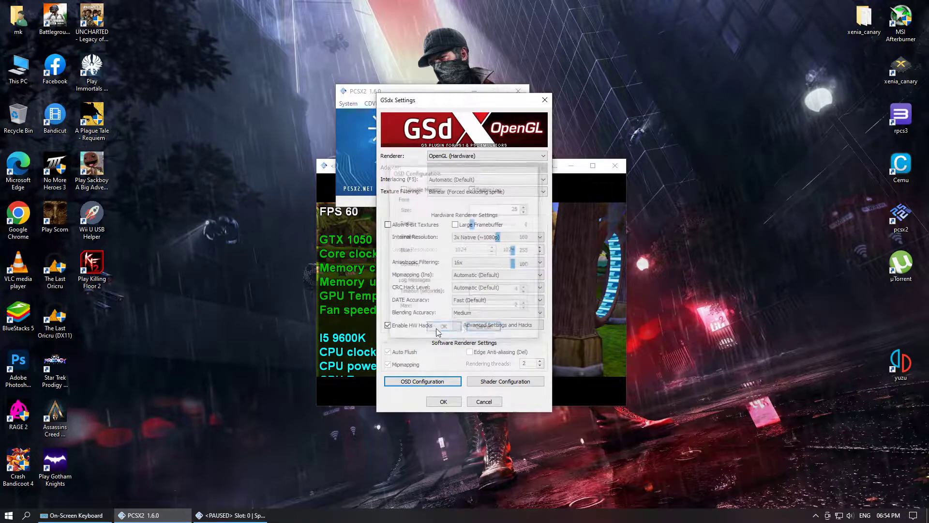
{"action": "left_click", "coordinate": [443, 400]}
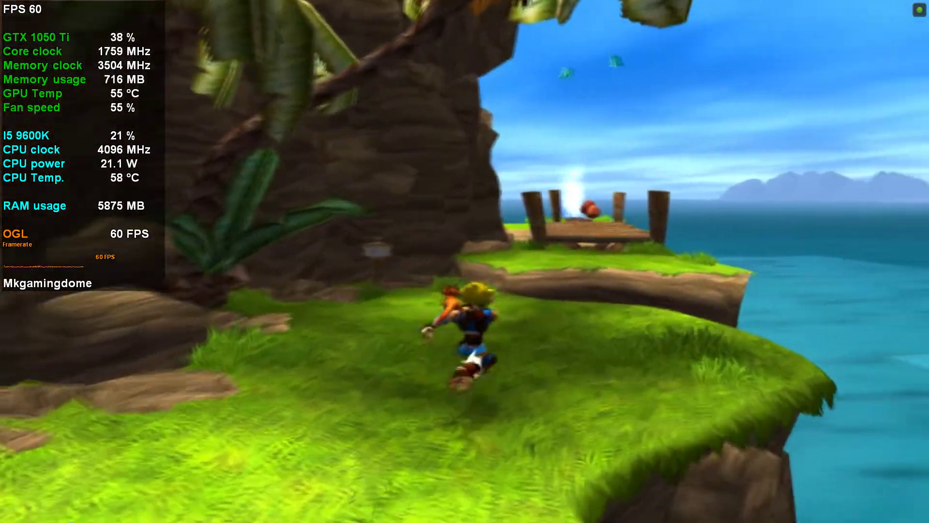
Run Jak forward across the island to the platform cutscene while holding 60 FPS
{"action": "key", "text": "w"}
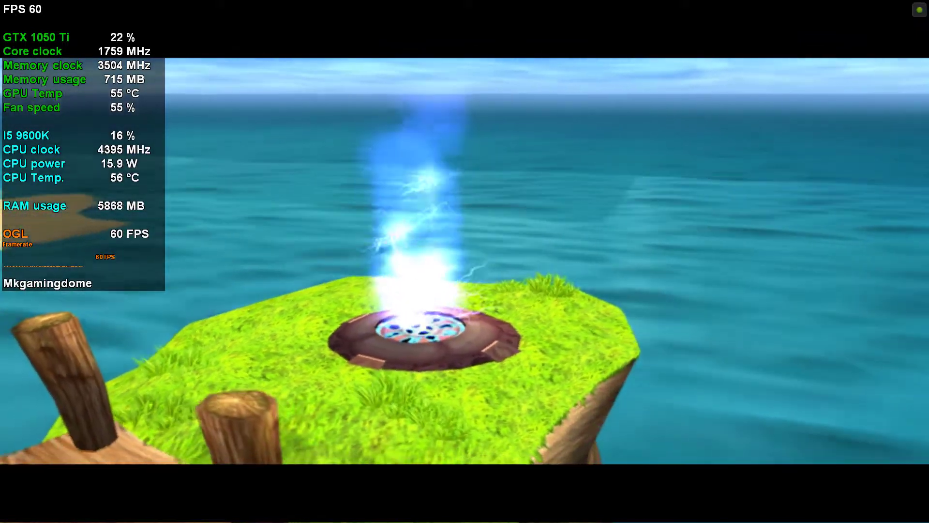
{"action": "mouse_move", "coordinate": [465, 261]}
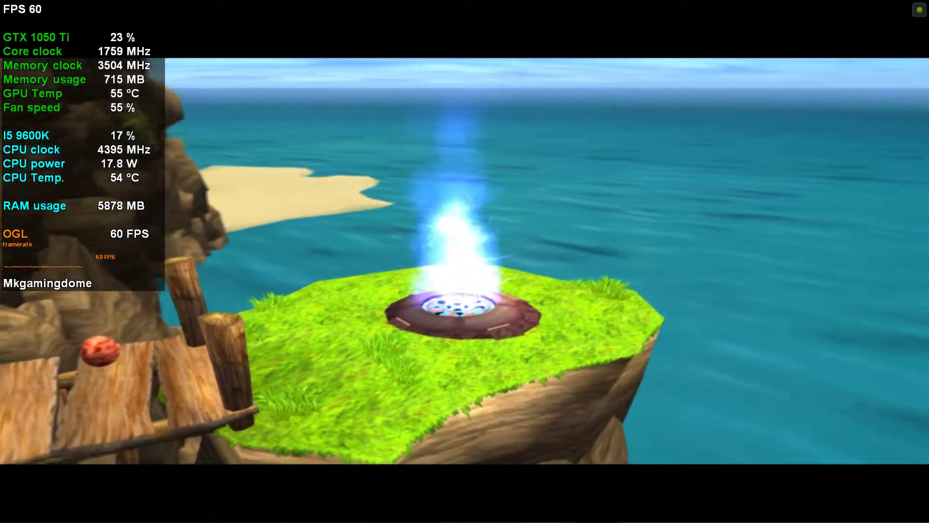